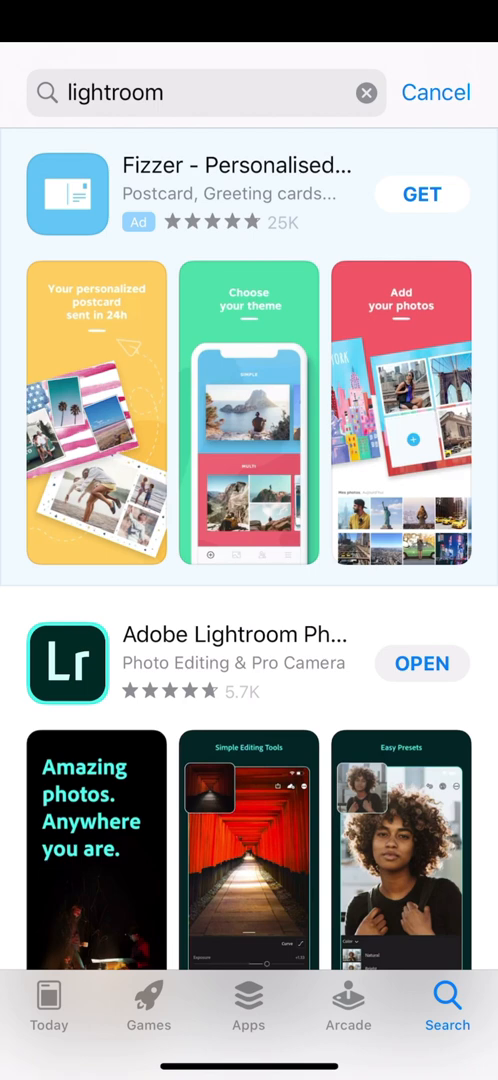
Download the CRUNCHY, SMOKY.dng and TENDER.dng preset files in Safari and check the downloads list.
scroll("down", 3)
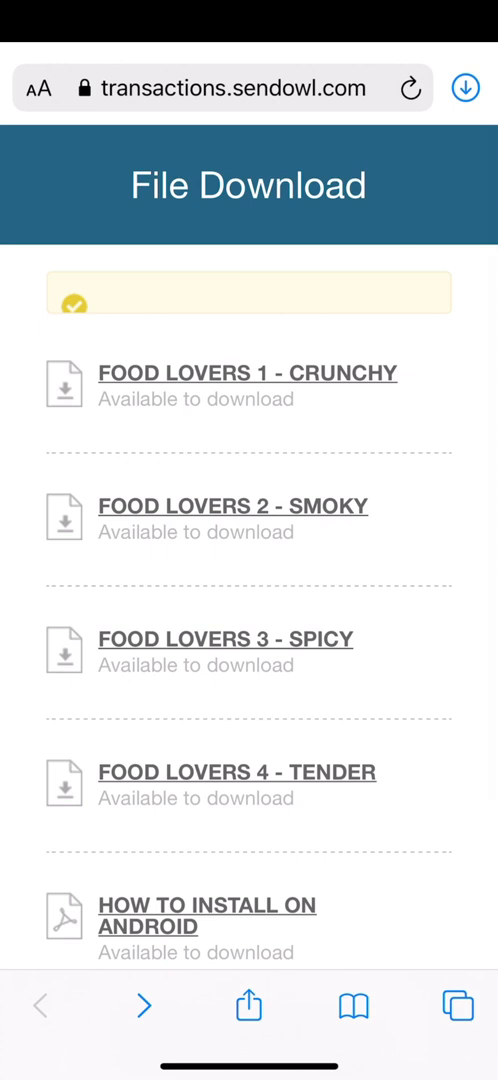
left_click(248, 384)
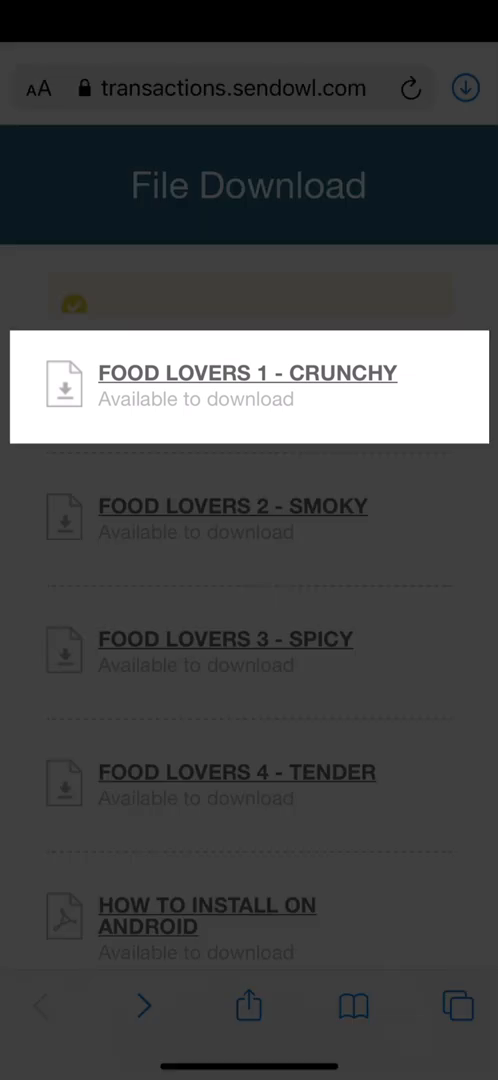
left_click(248, 372)
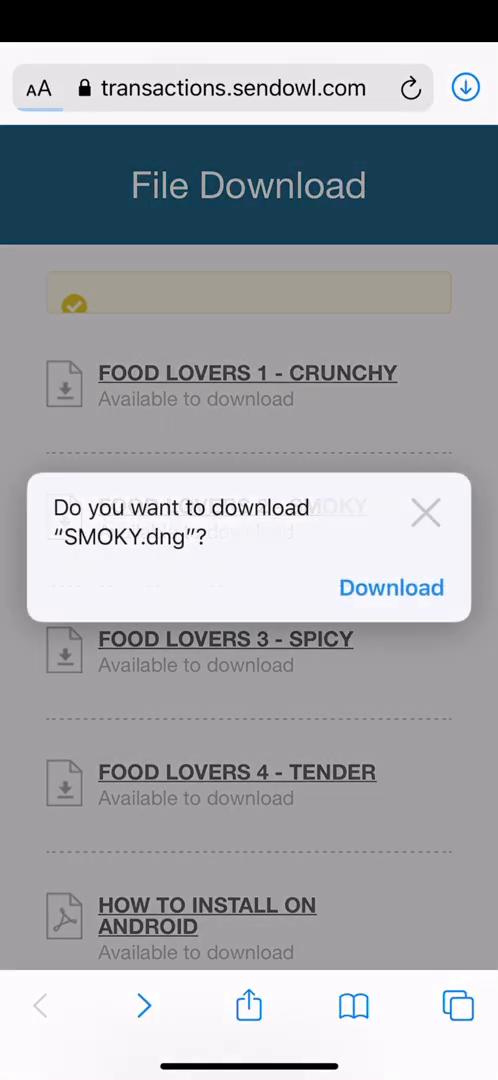
left_click(390, 588)
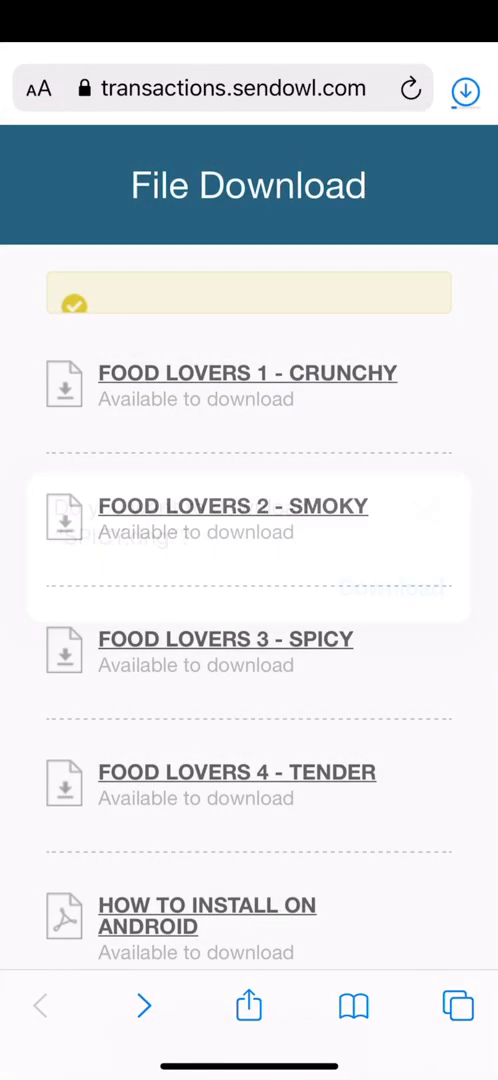
left_click(232, 504)
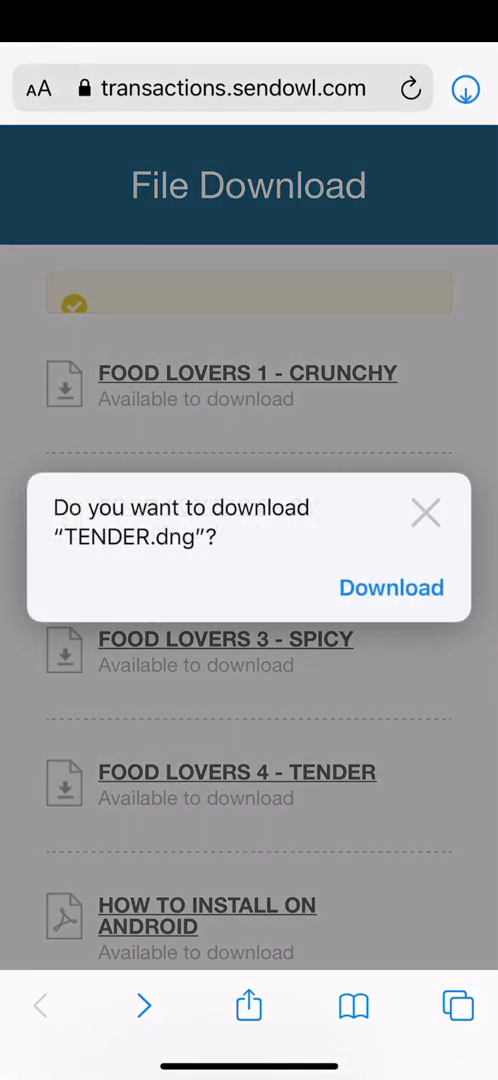
left_click(392, 588)
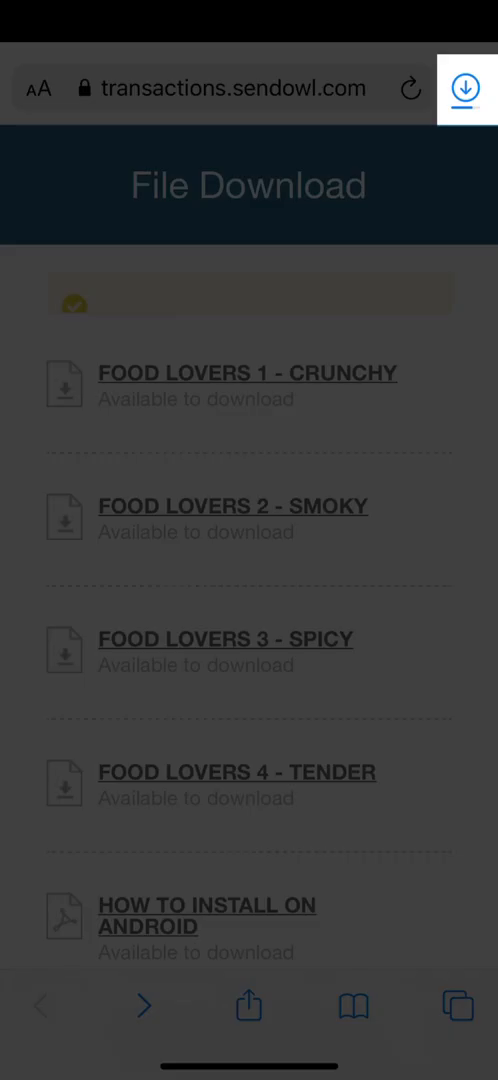
left_click(464, 88)
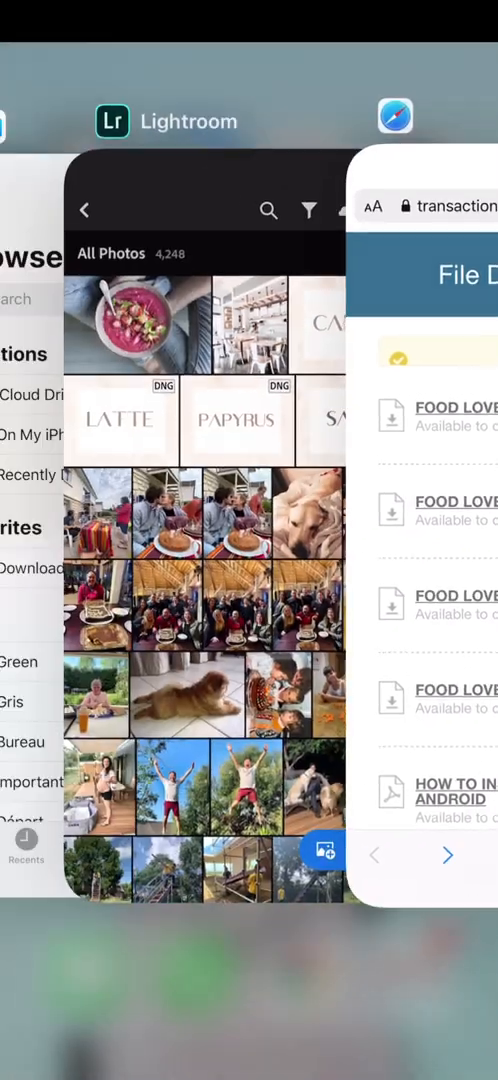
Launch Files via Spotlight search 'files' and open the Downloads folder under Browse.
key("home")
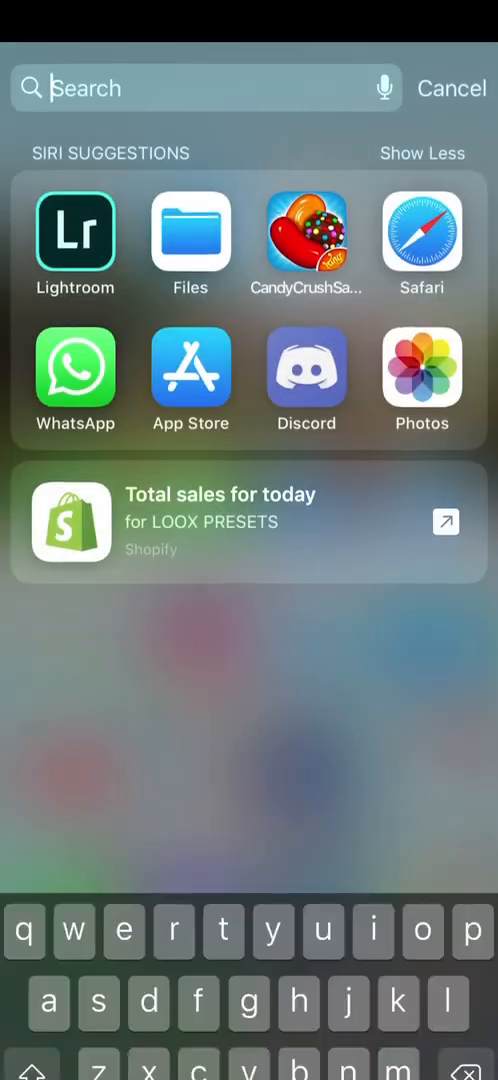
type("fil")
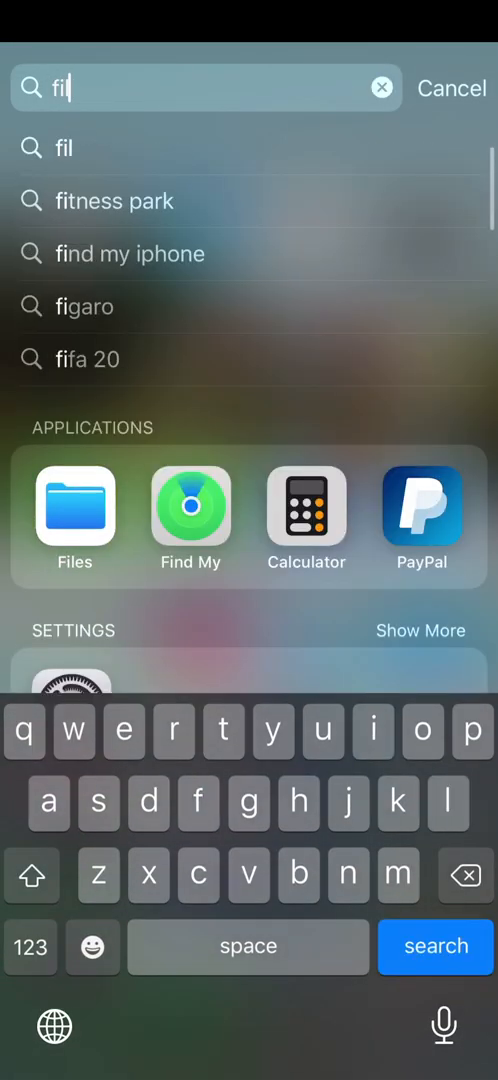
type("es")
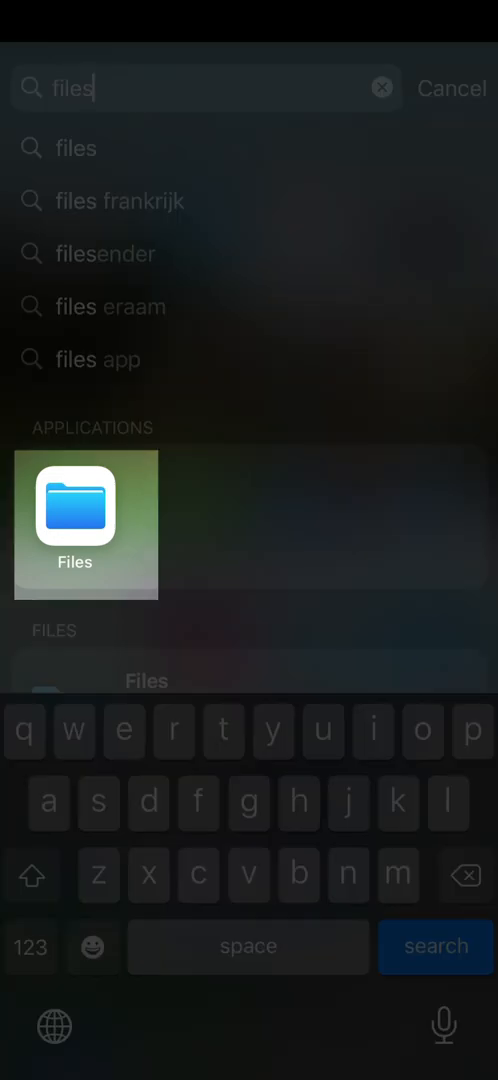
left_click(84, 524)
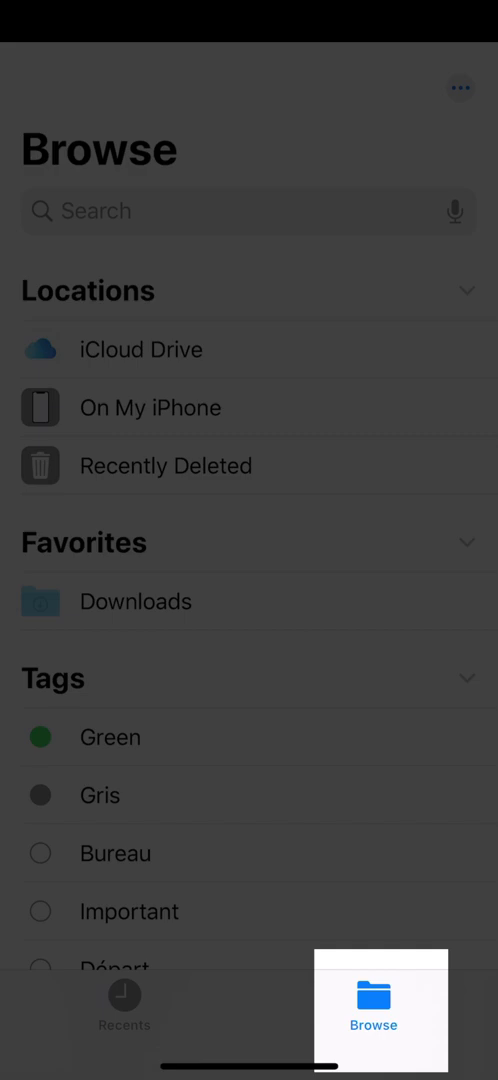
left_click(372, 1004)
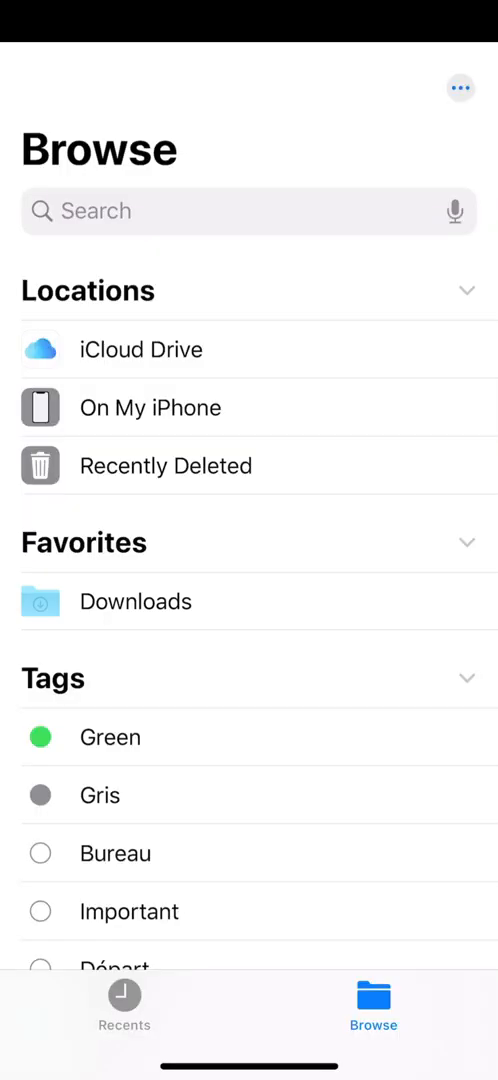
left_click(136, 600)
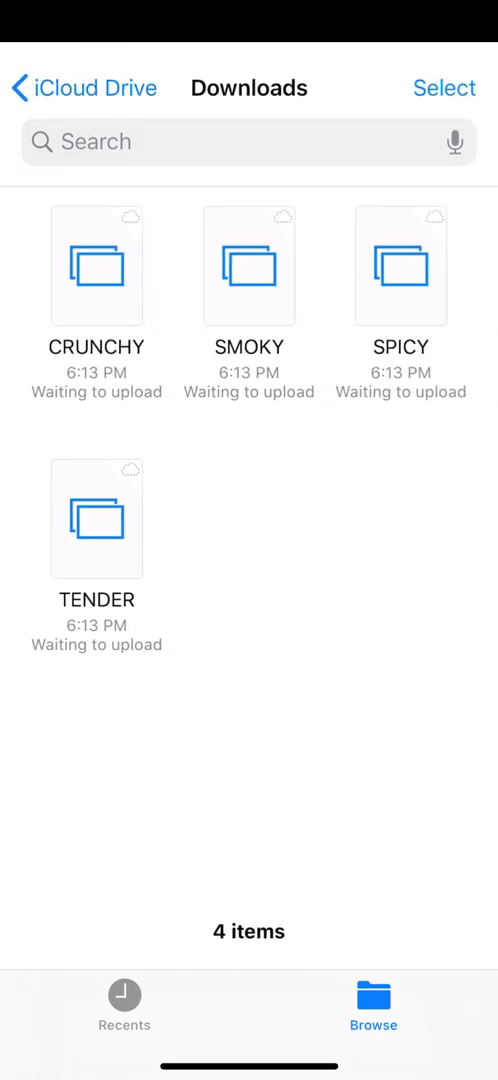
Select all four preset files in Downloads and share them through the full app list toward Lightroom.
left_click(444, 88)
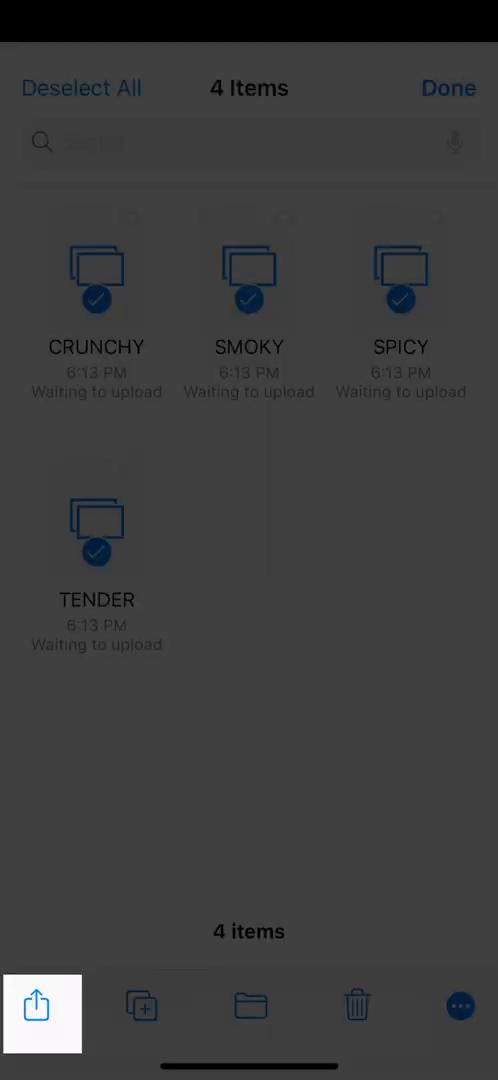
left_click(38, 1004)
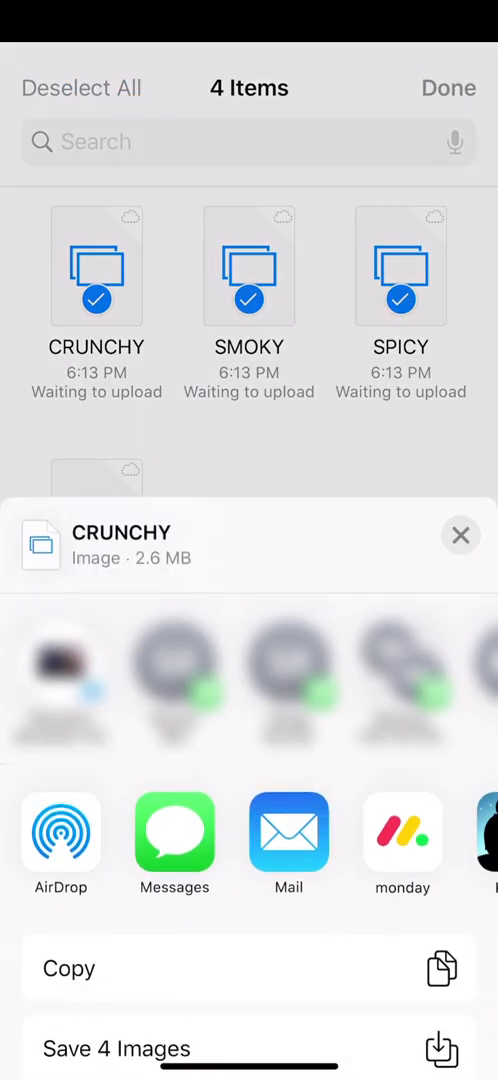
scroll("left", 3)
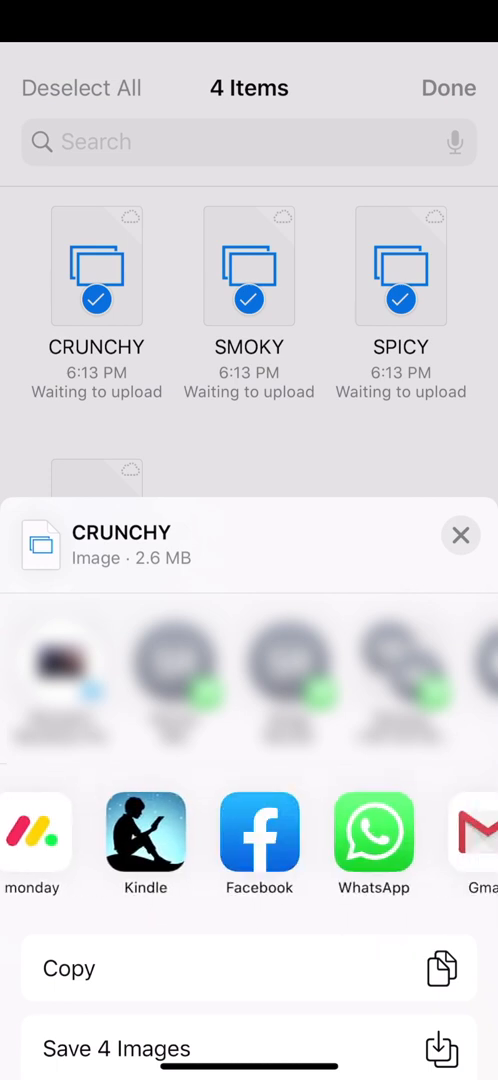
scroll("right", 3)
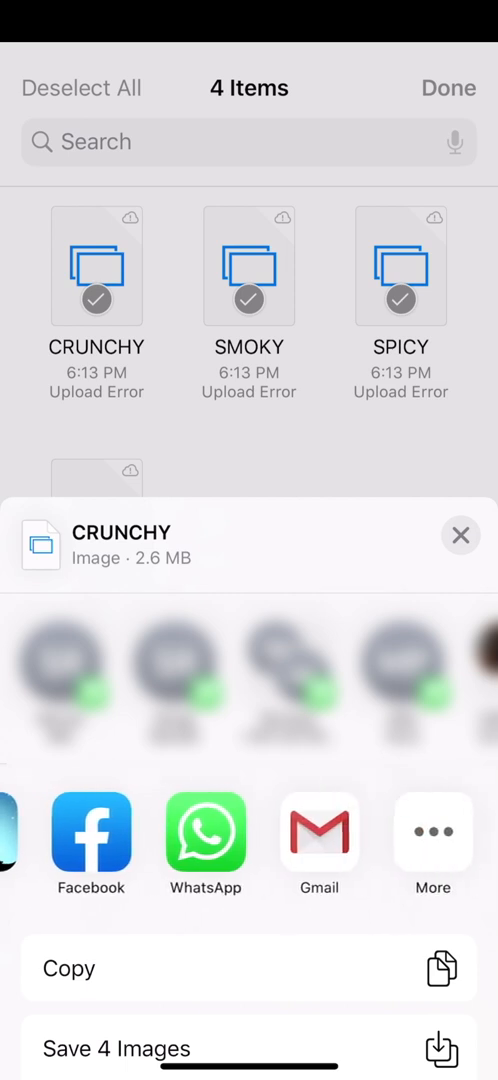
left_click(432, 836)
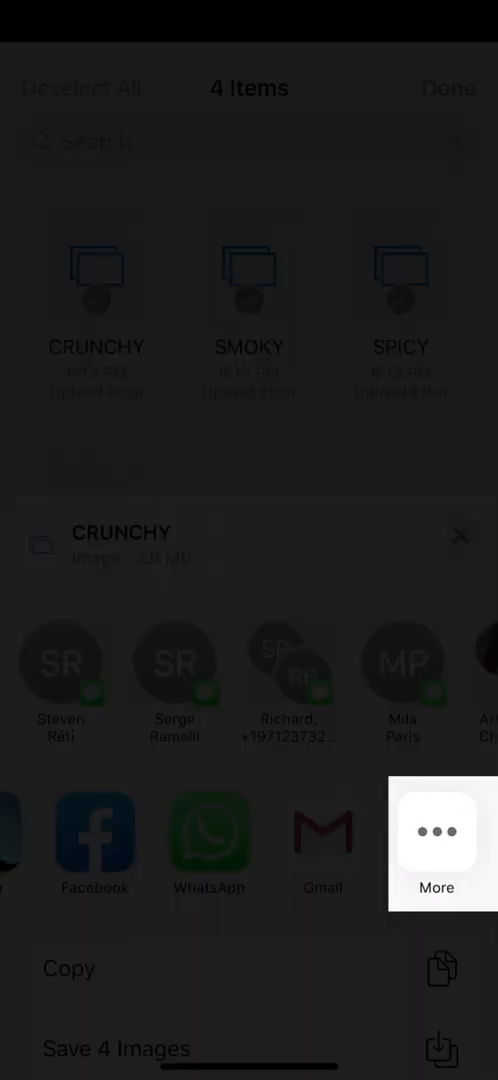
left_click(436, 844)
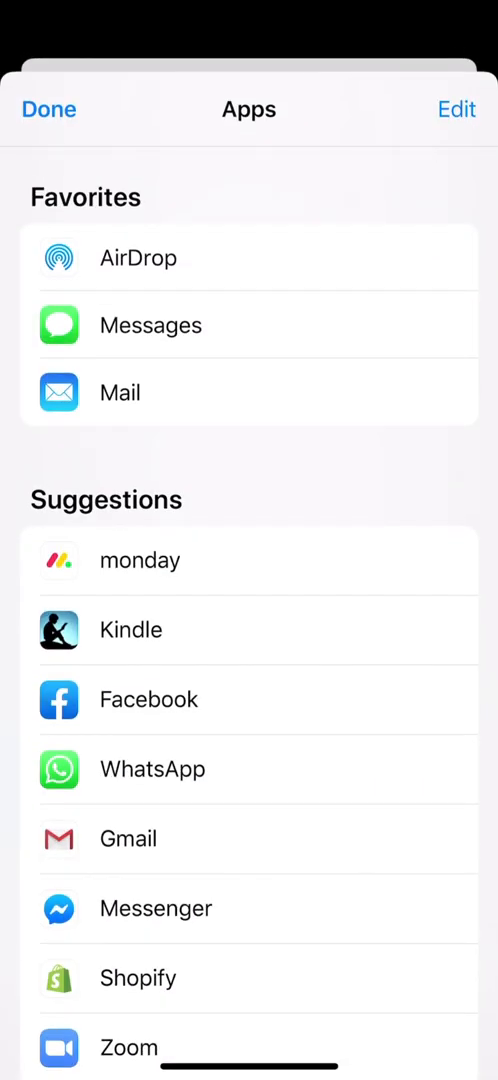
scroll("down", 3)
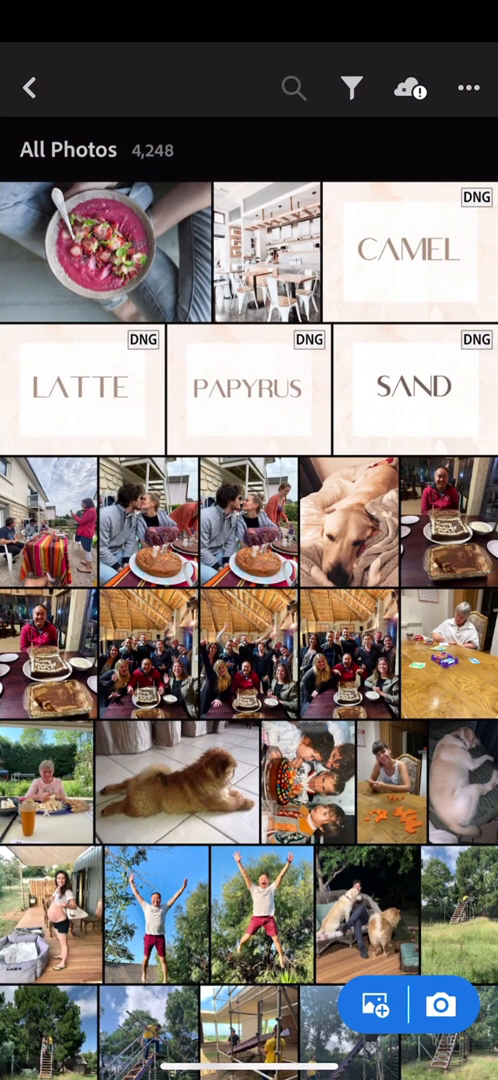
Open the imported Crunchy DNG in All Photos and bring up its options to create a preset.
scroll("down", 3)
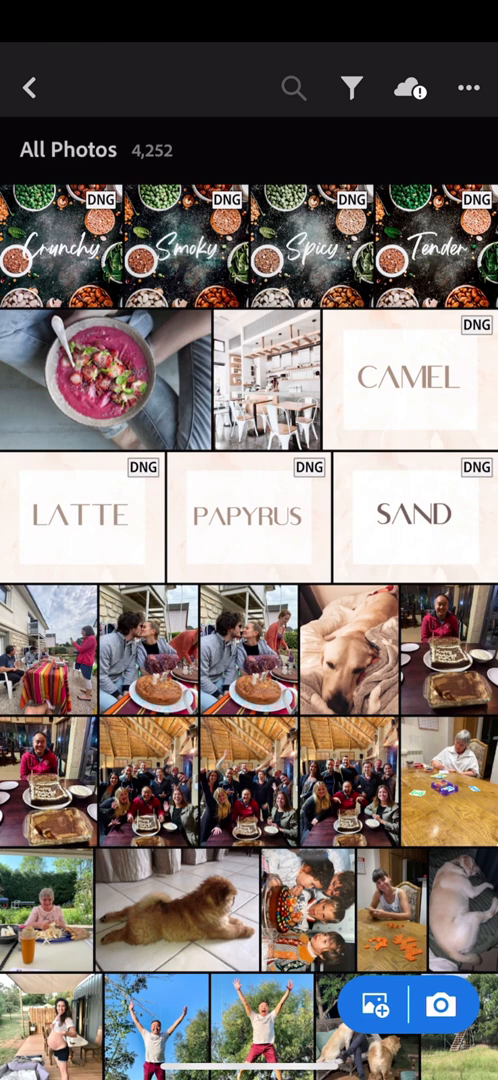
left_click(70, 250)
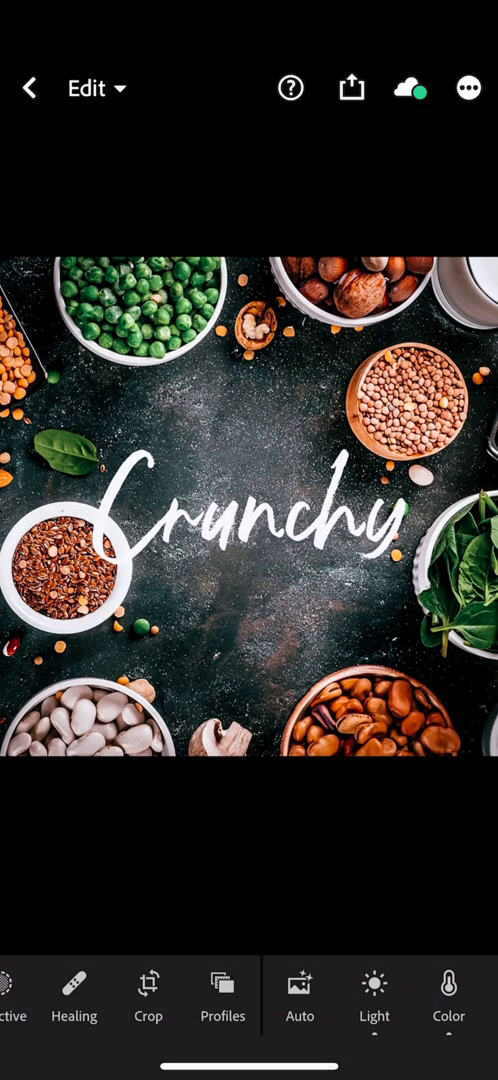
left_click(468, 88)
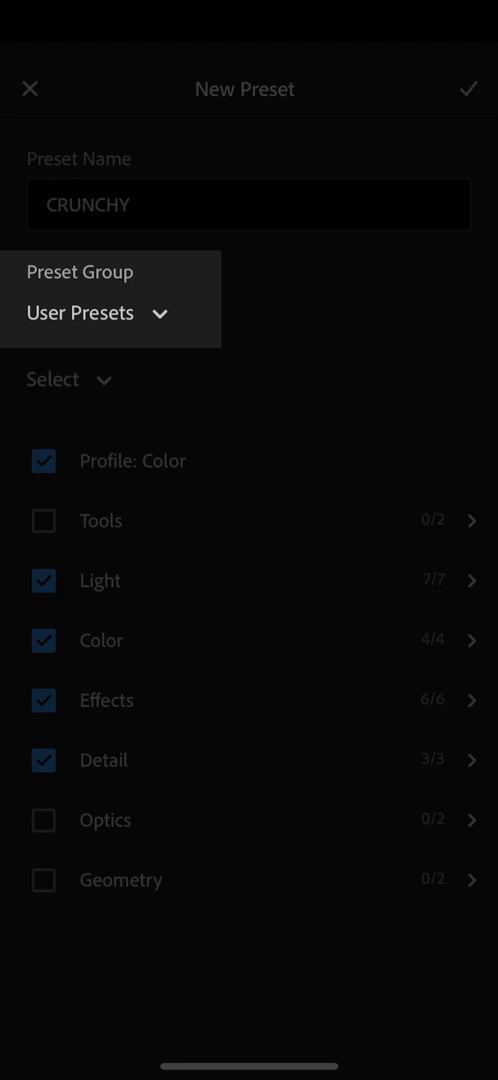
Create a new preset group named FOOD LOVERS and save the CRUNCHY preset into it.
left_click(100, 312)
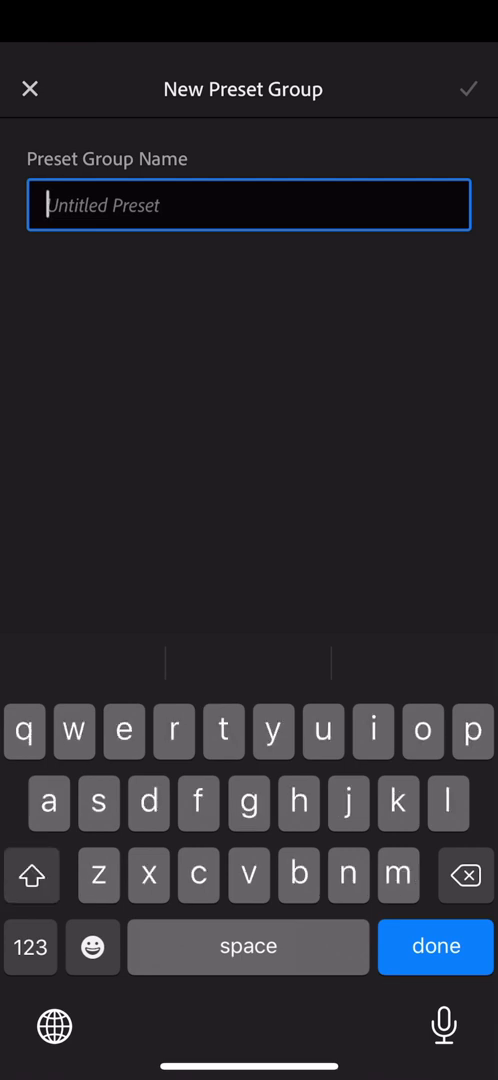
type("FOOD LO")
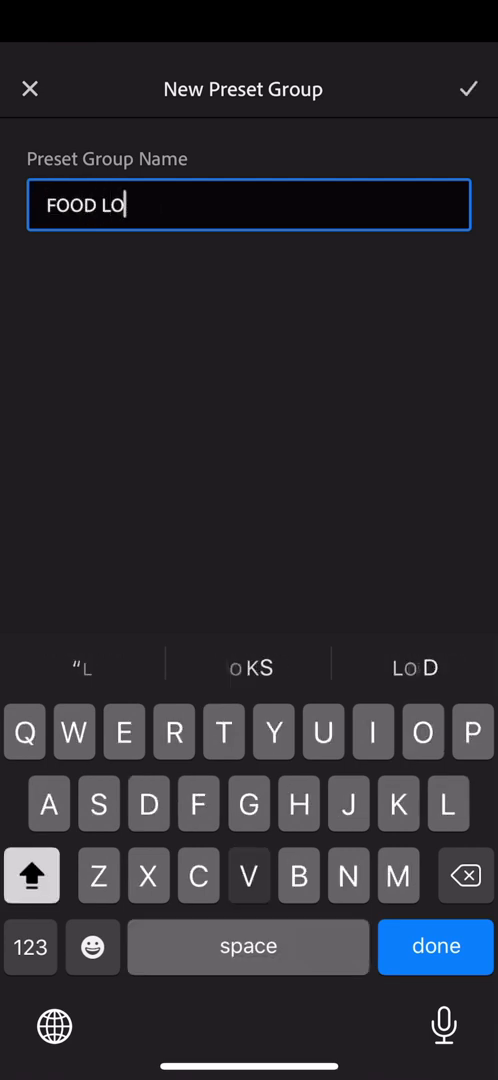
type("VERS")
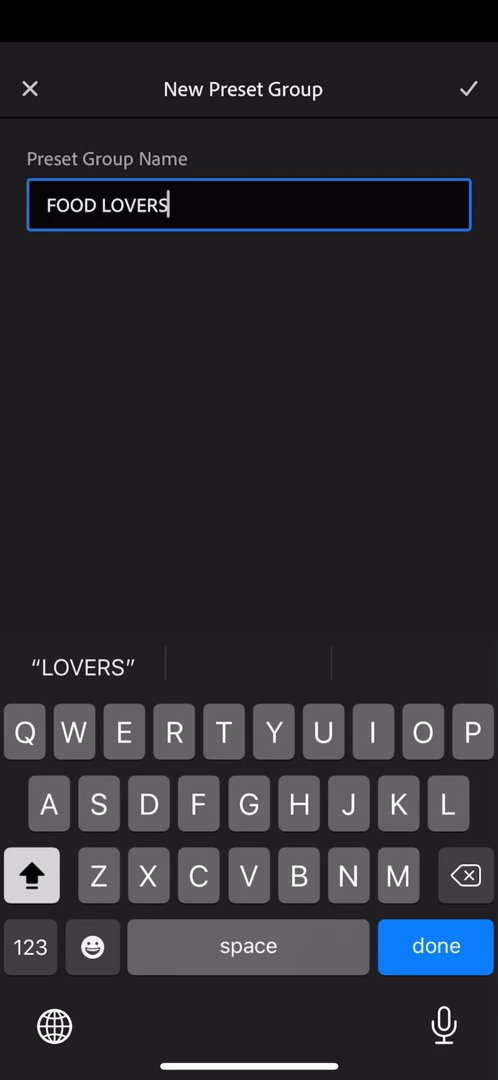
left_click(472, 88)
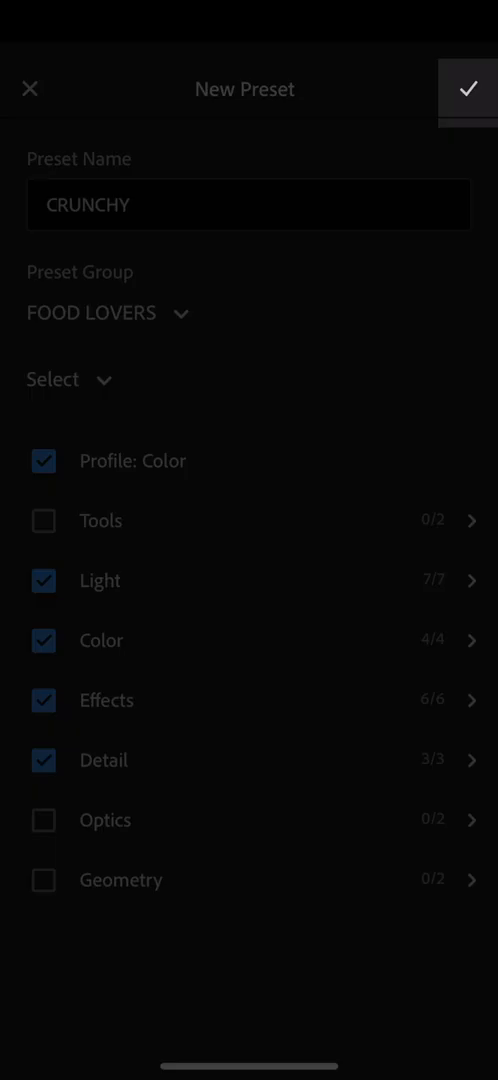
left_click(468, 88)
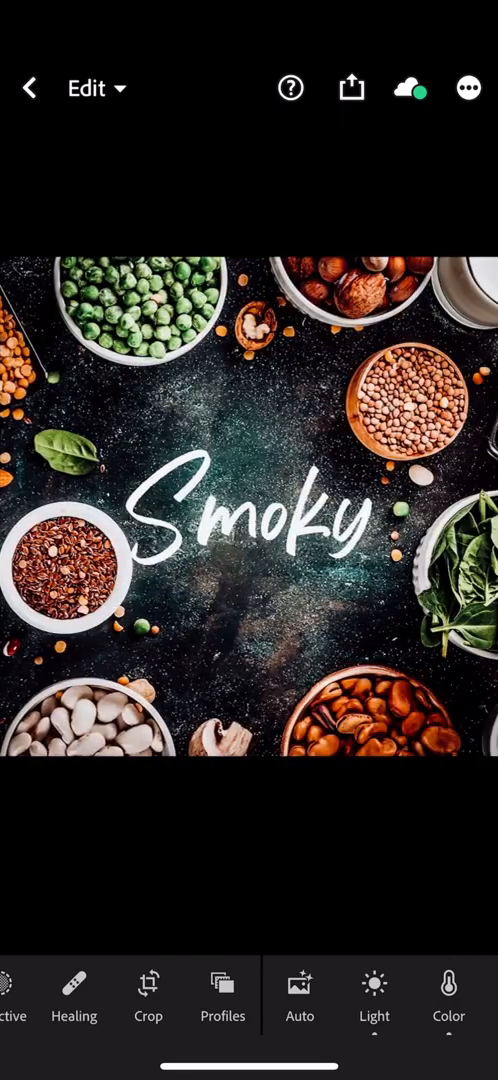
Create a SMOKY preset from the current edits and save it in the FOOD LOVERS group.
left_click(468, 88)
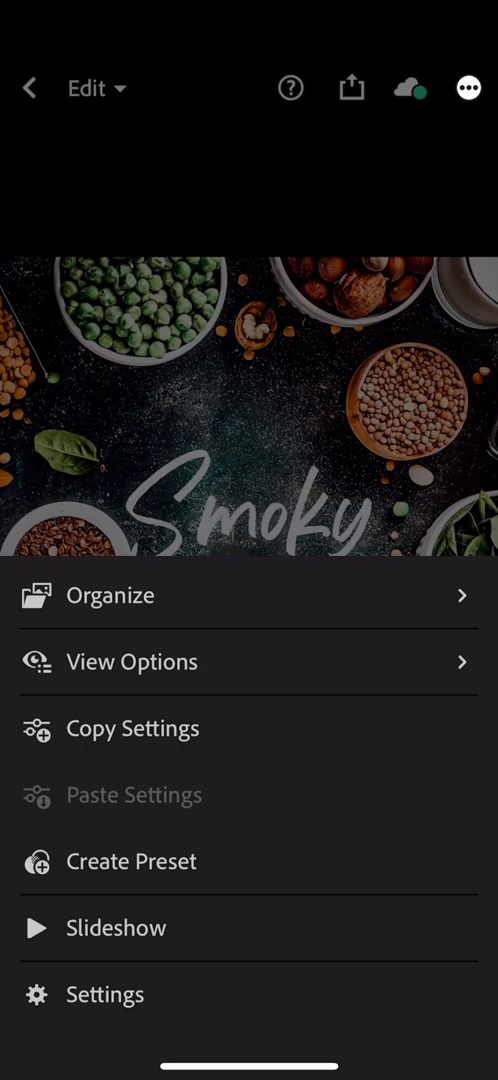
left_click(130, 862)
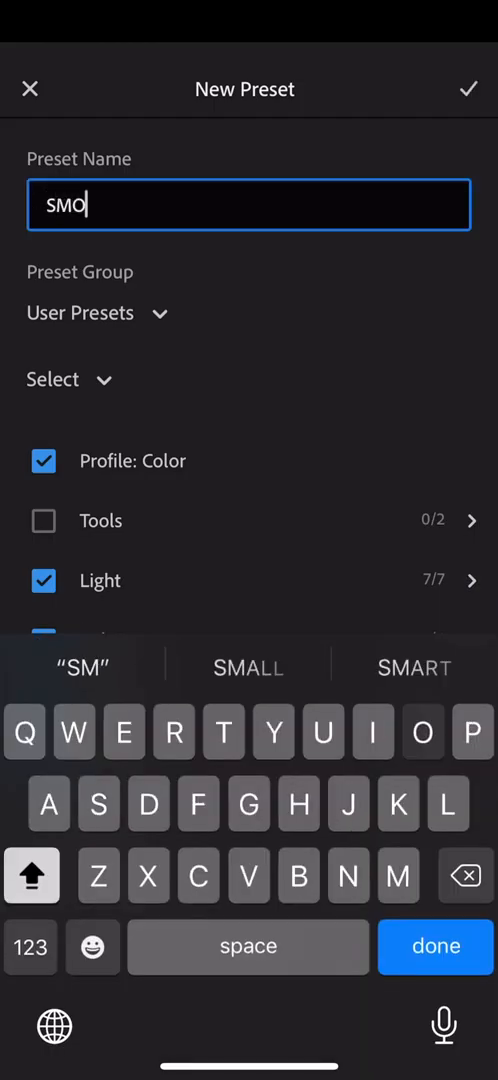
type("KY")
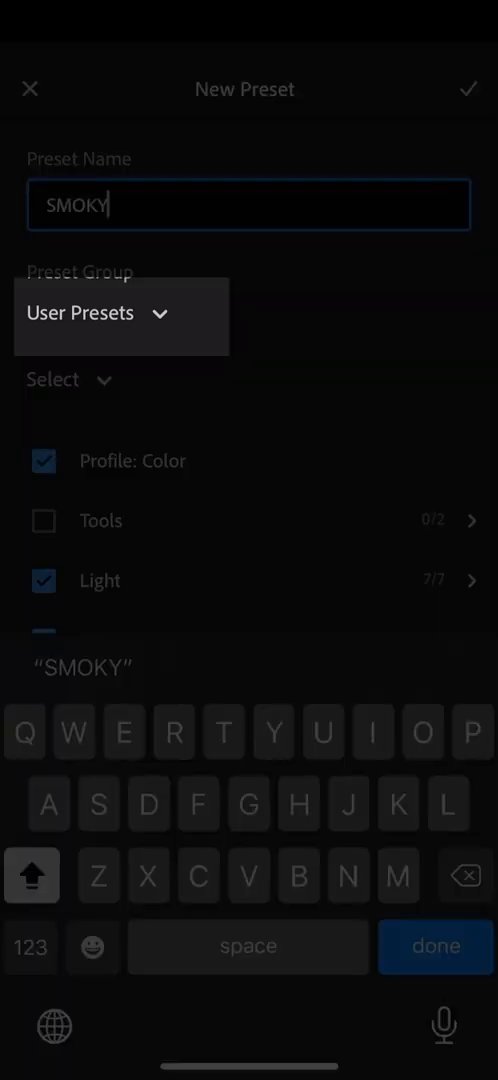
left_click(100, 312)
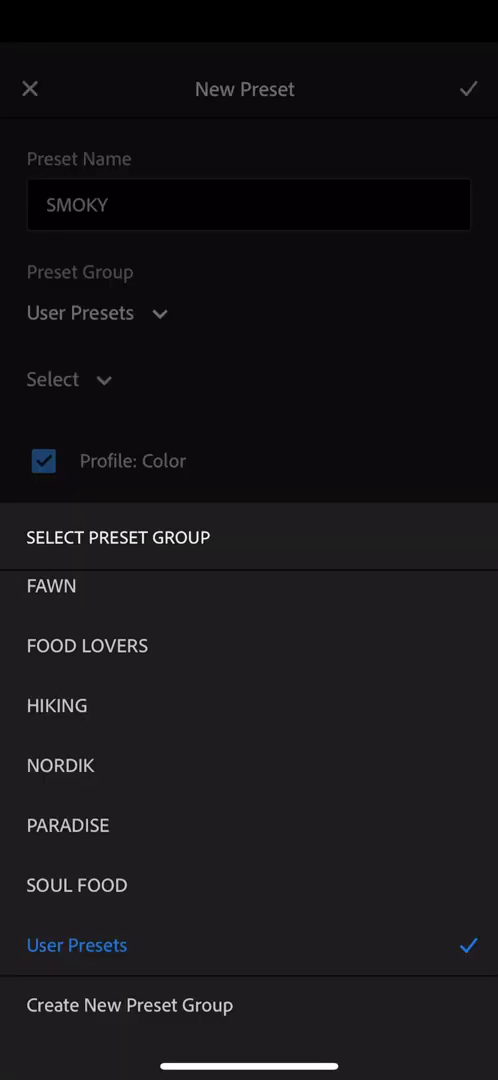
left_click(86, 644)
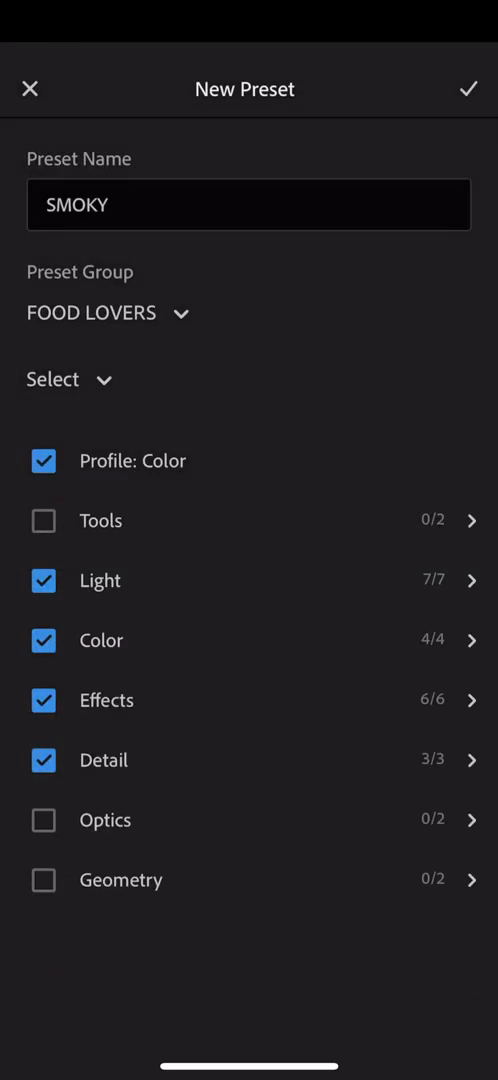
left_click(472, 88)
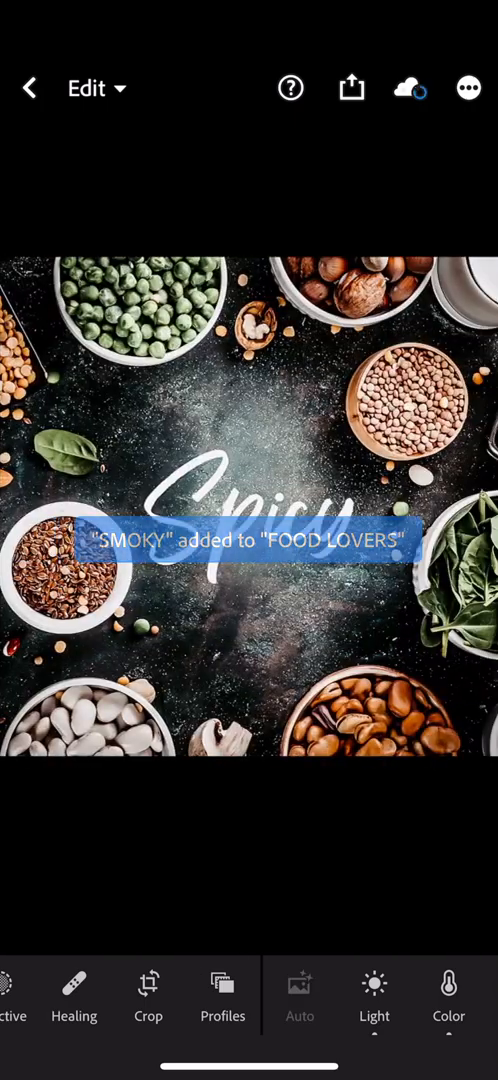
Create a SPICY preset from the current edits and save it in the FOOD LOVERS group.
left_click(468, 88)
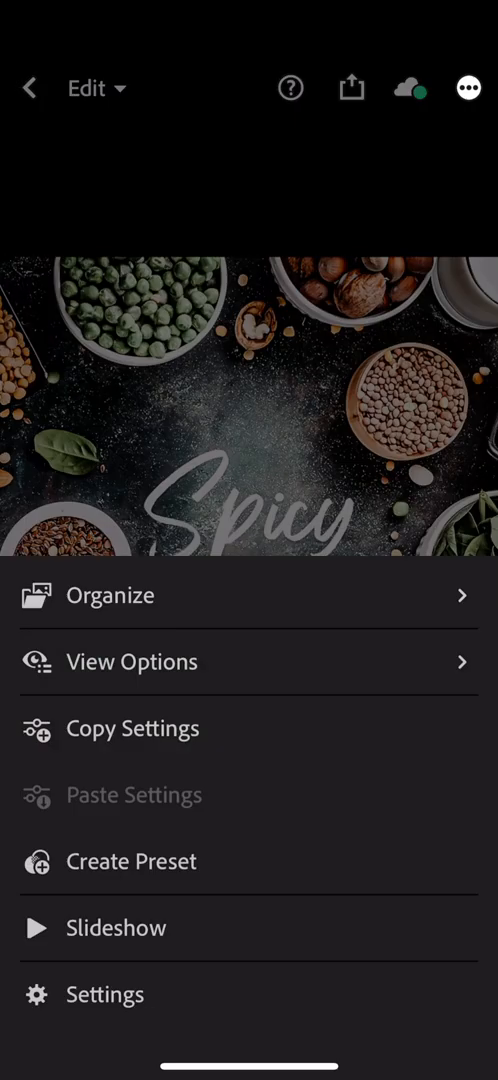
left_click(130, 862)
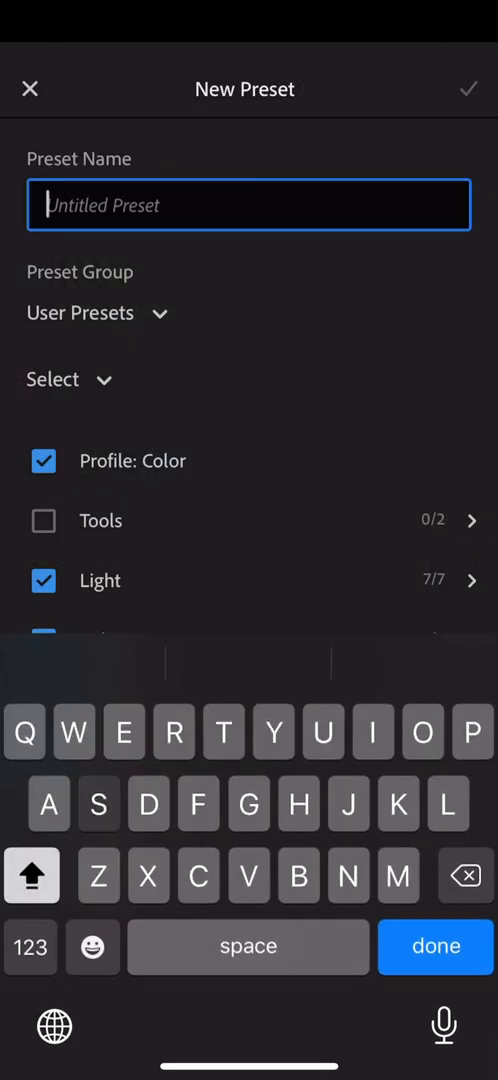
type("SPICY")
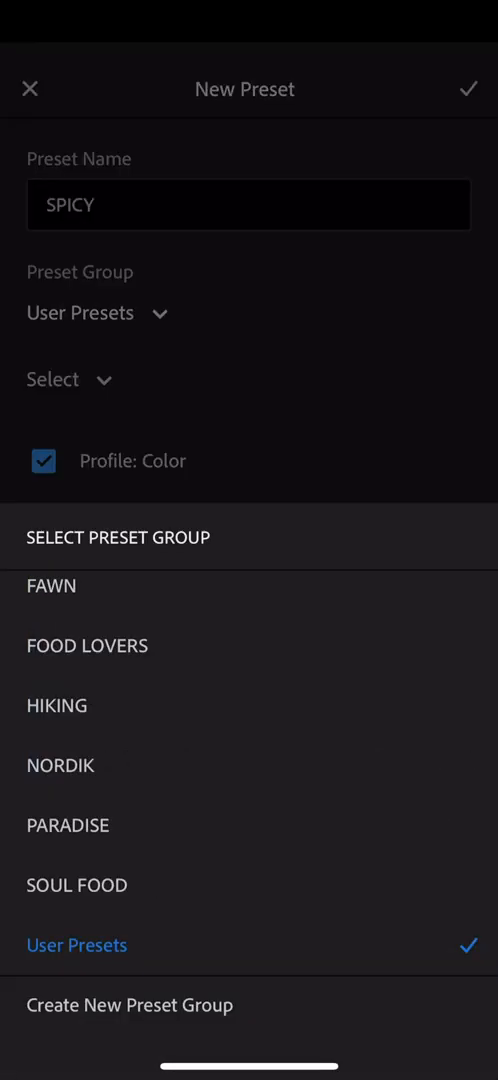
left_click(86, 644)
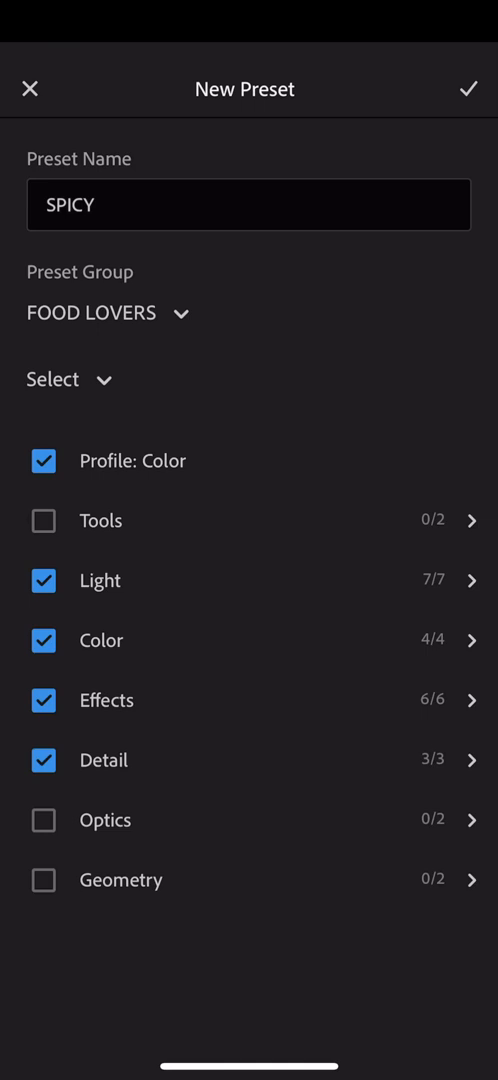
left_click(472, 88)
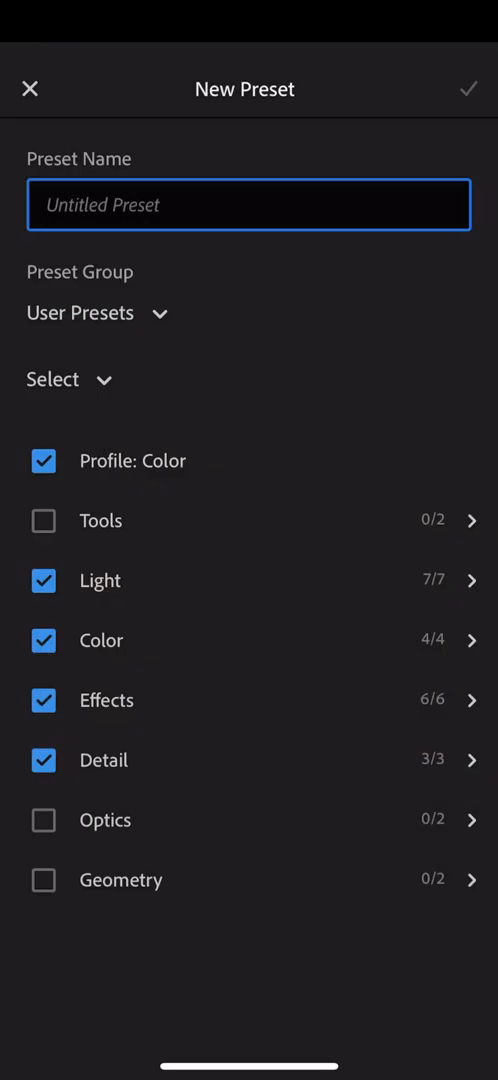
Name the new preset TENDER and place it in the FOOD LOVERS group.
type("TENDER")
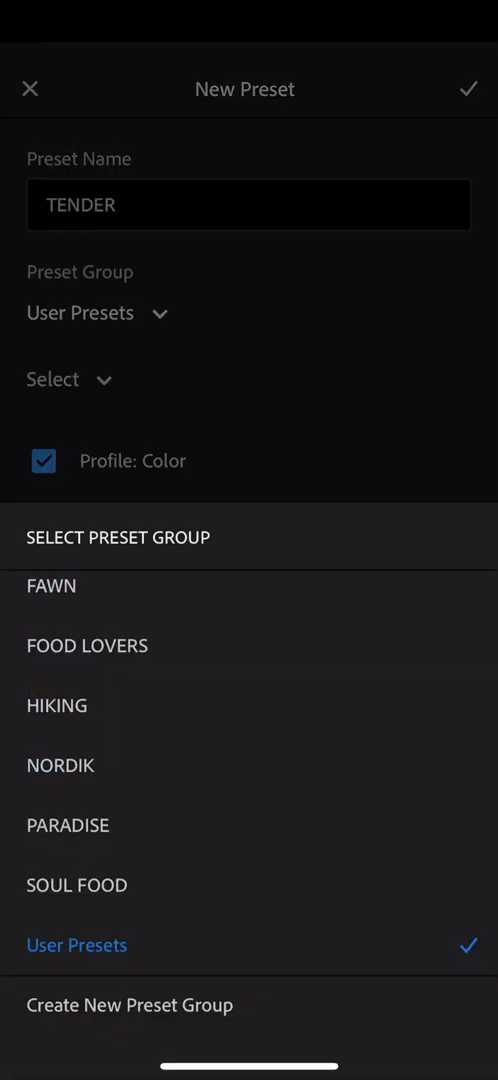
left_click(86, 644)
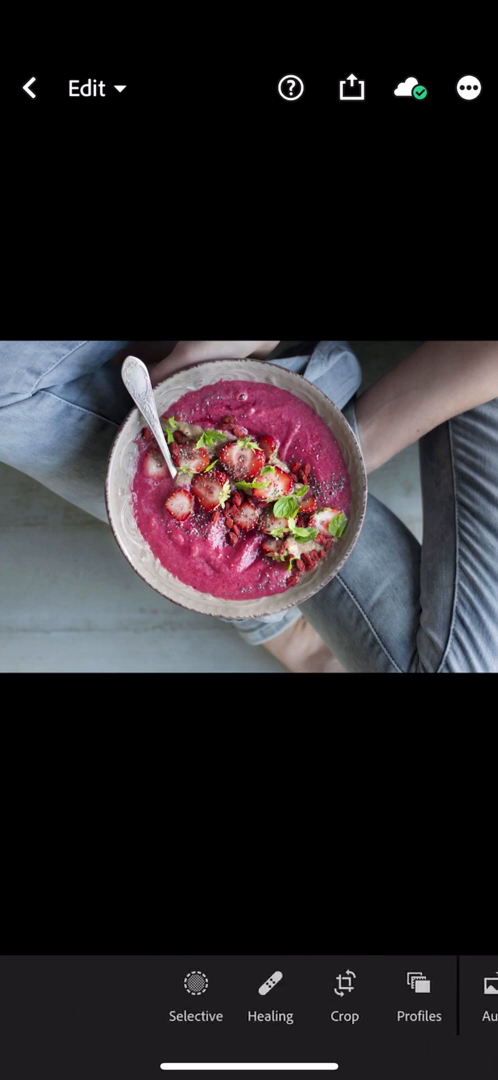
Open the Presets panel for the smoothie bowl photo and show the preset group list.
scroll("left", 3)
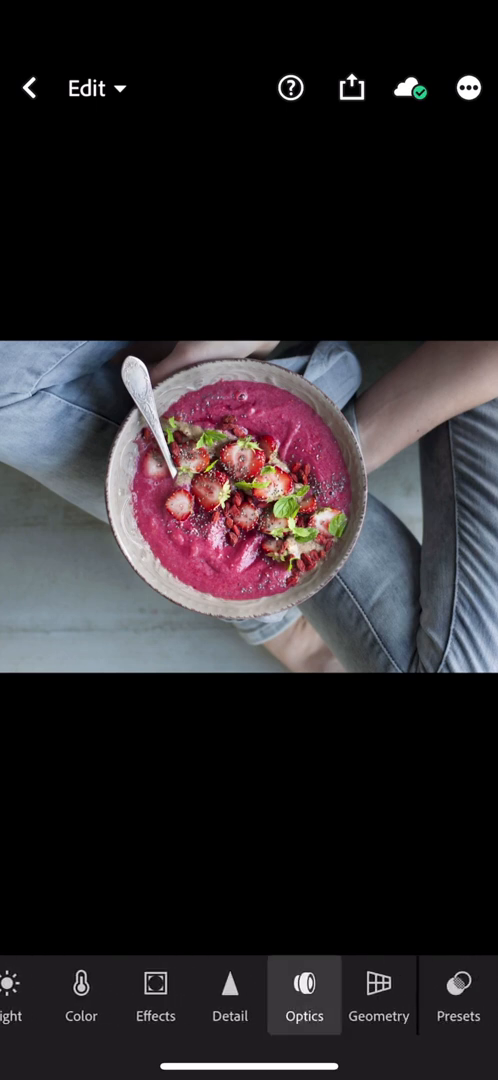
scroll("left", 3)
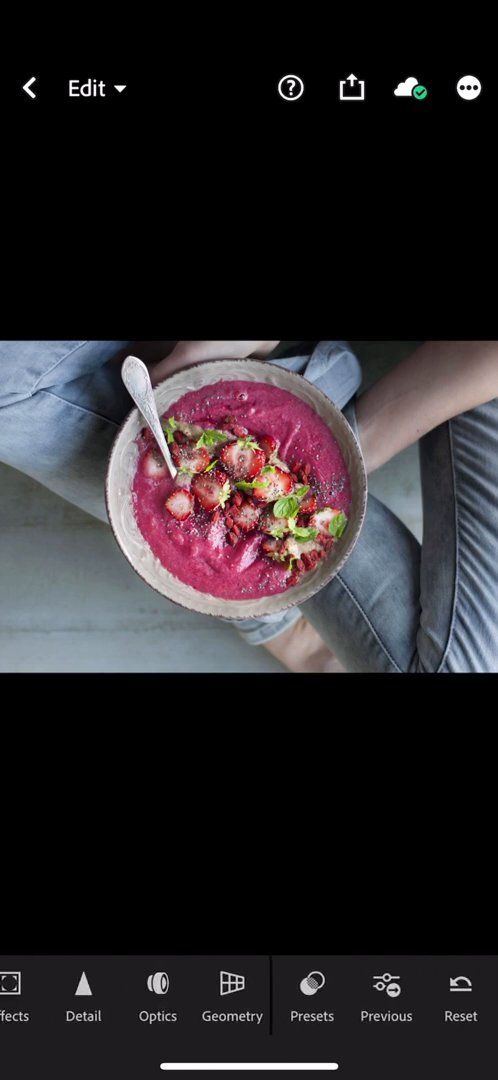
left_click(312, 998)
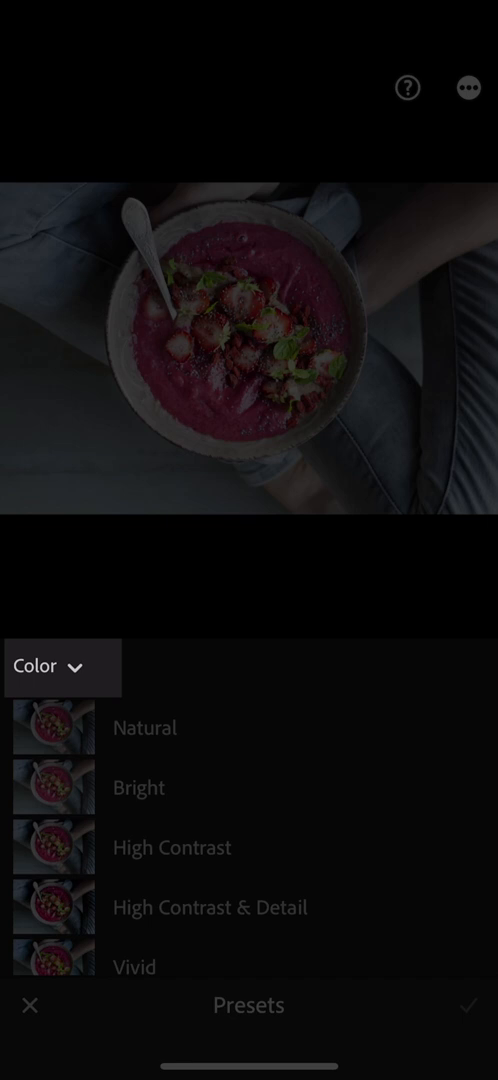
left_click(62, 668)
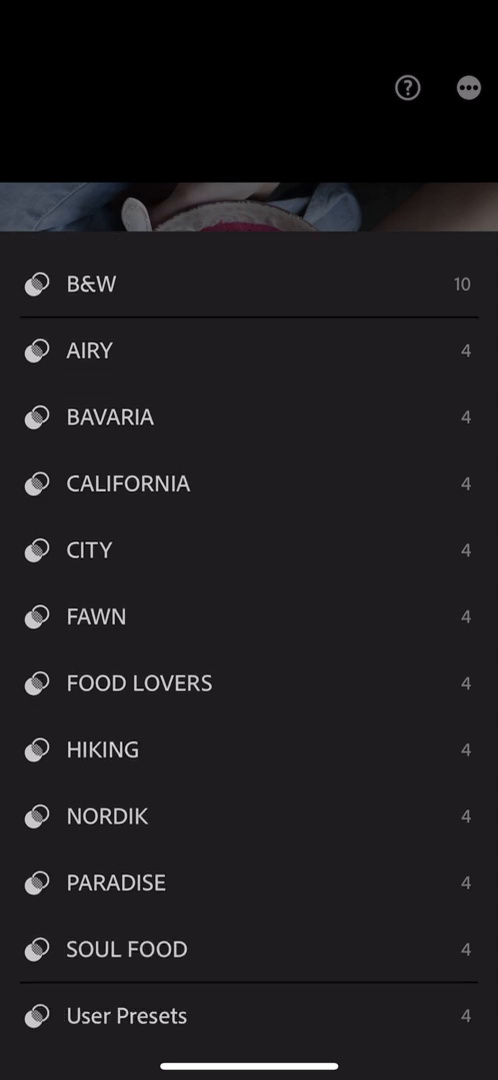
Choose the FOOD LOVERS group and try CRUNCHY, SPICY, then TENDER on the smoothie bowl photo.
left_click(140, 684)
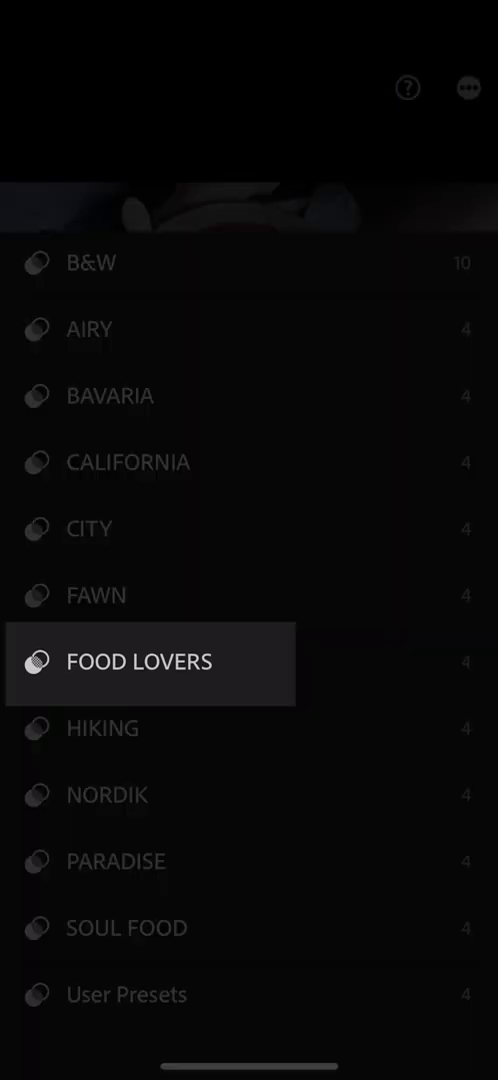
left_click(148, 664)
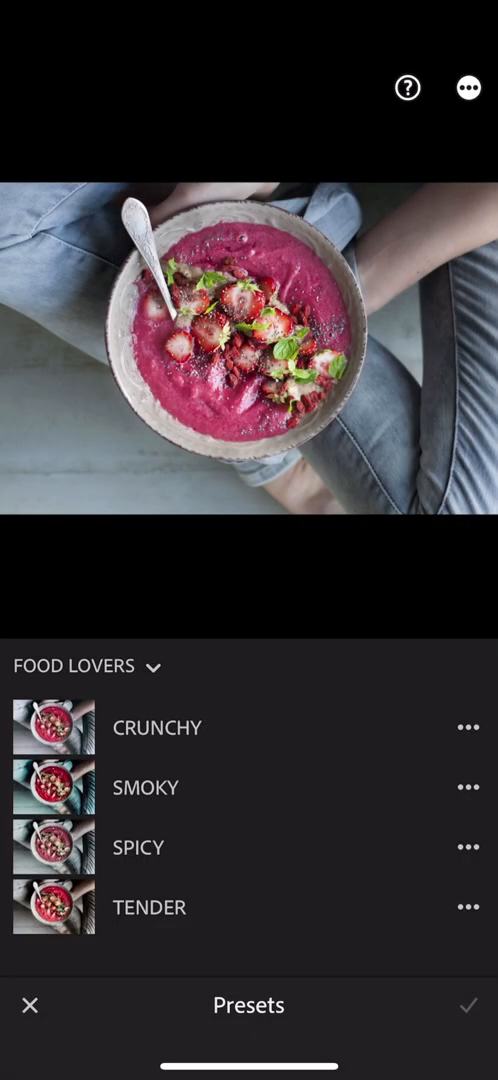
left_click(156, 728)
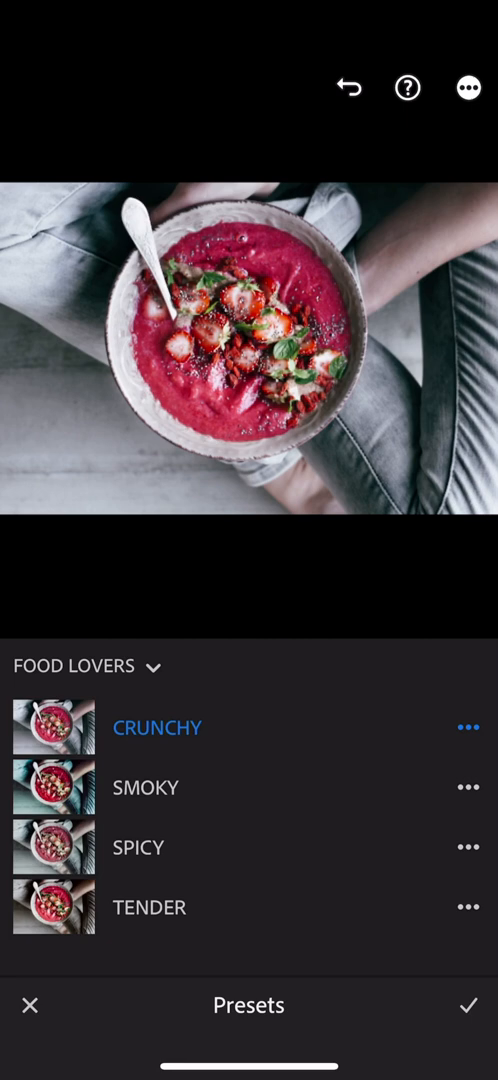
left_click(138, 848)
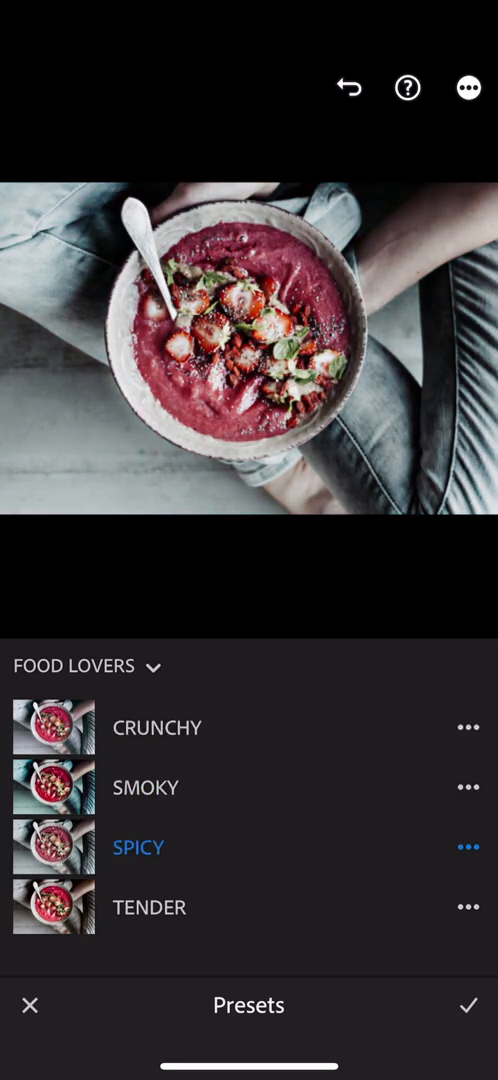
left_click(150, 908)
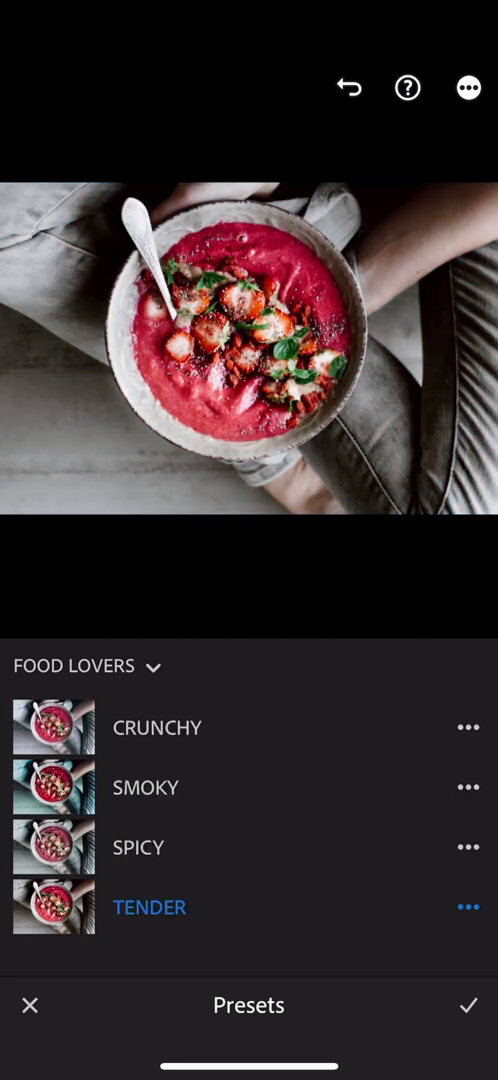